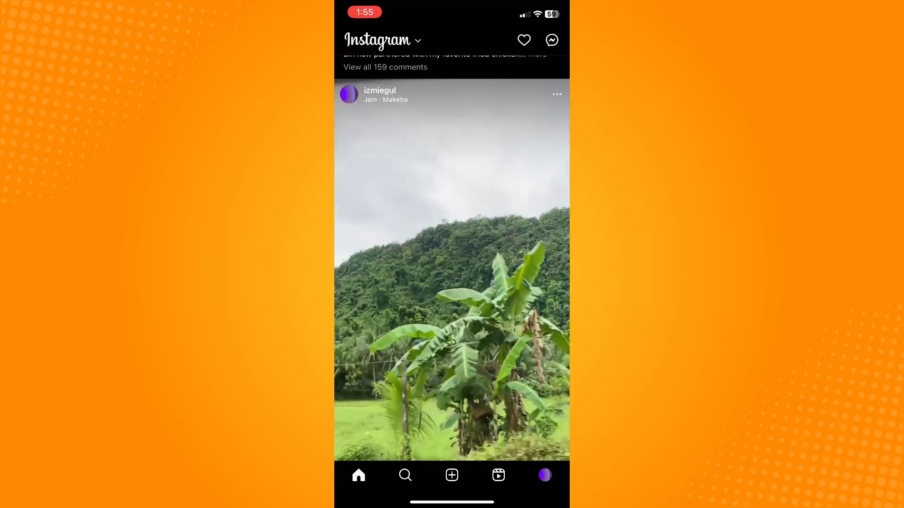
- Go to your own Instagram profile from the bottom navigation bar
scroll("down", 3)
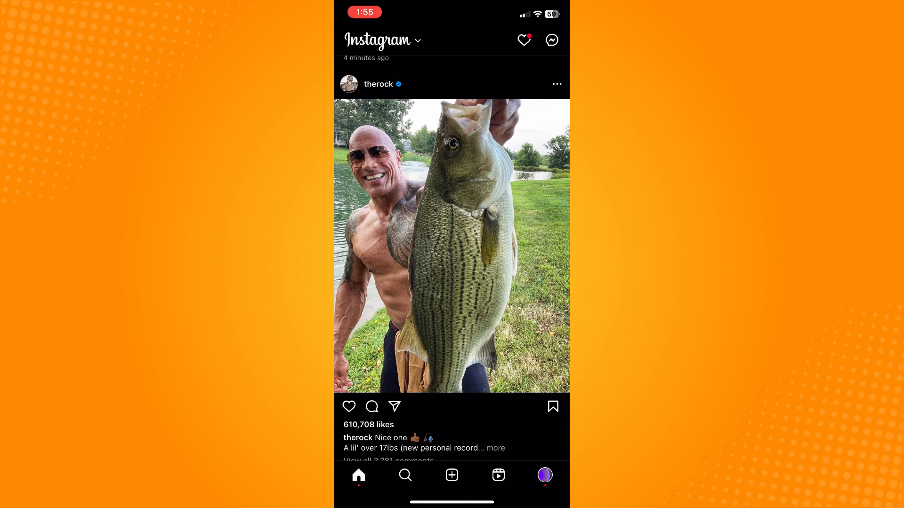
left_click(545, 475)
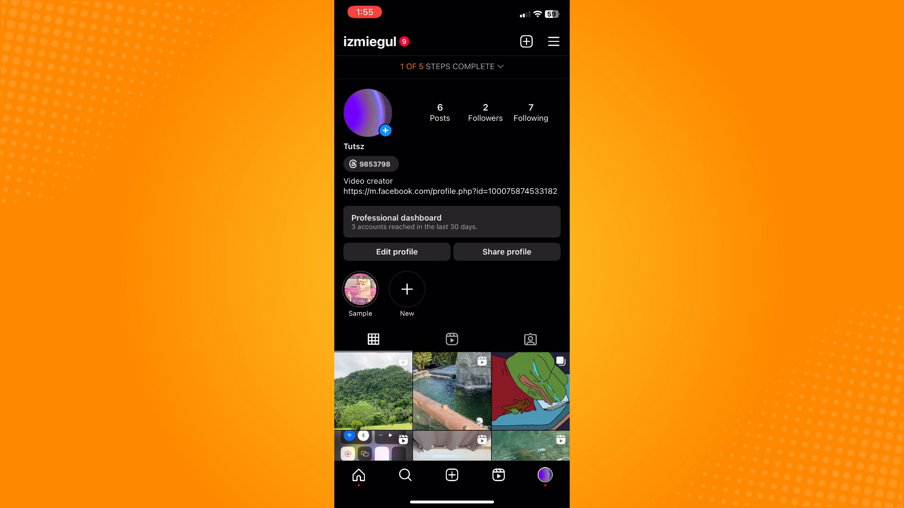
- From the profile menu, reach Settings and then the Account settings page
left_click(554, 41)
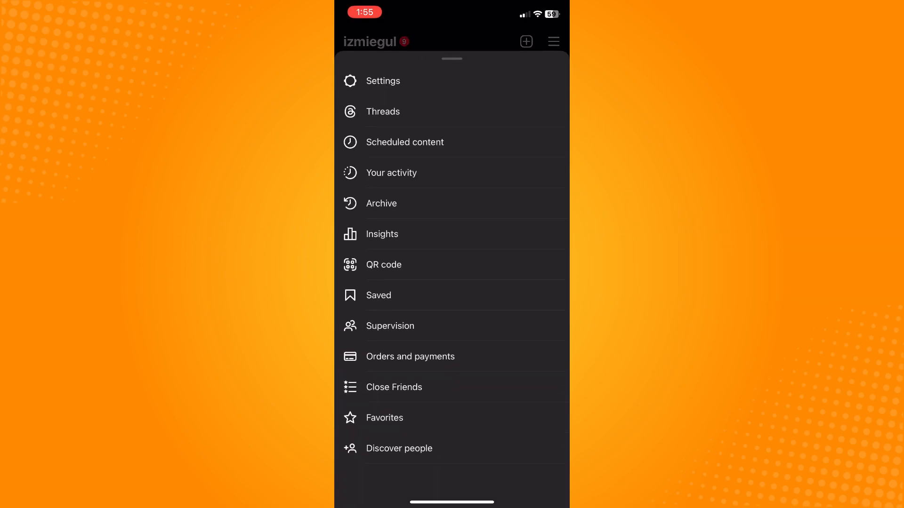
left_click(382, 81)
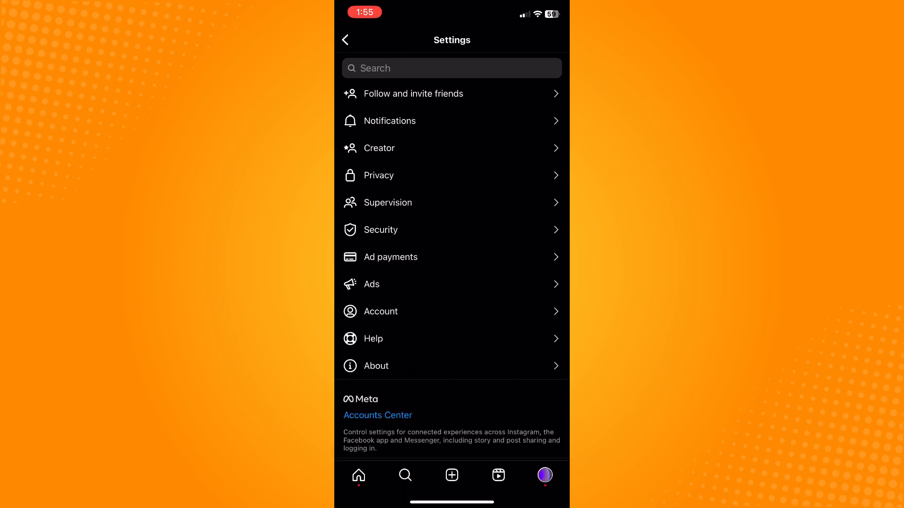
left_click(381, 312)
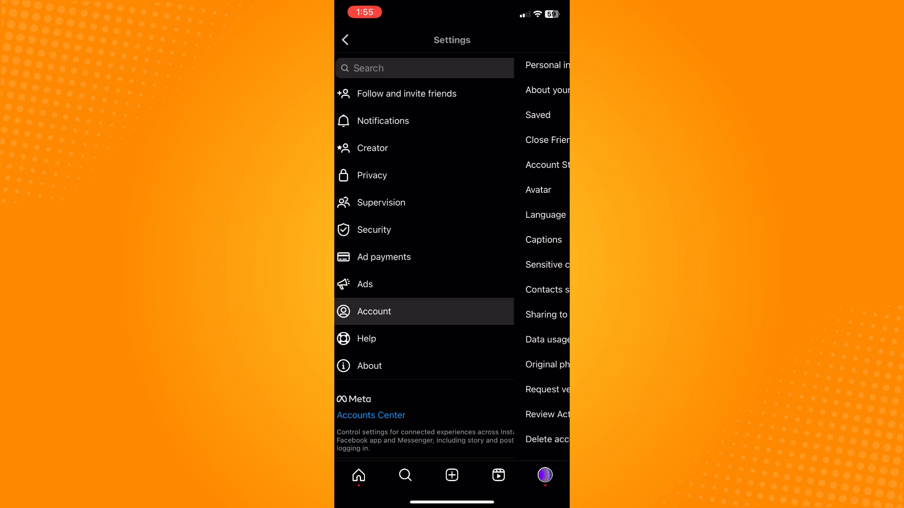
- Show the 'Switch account type' choices for personal or business
left_click(374, 311)
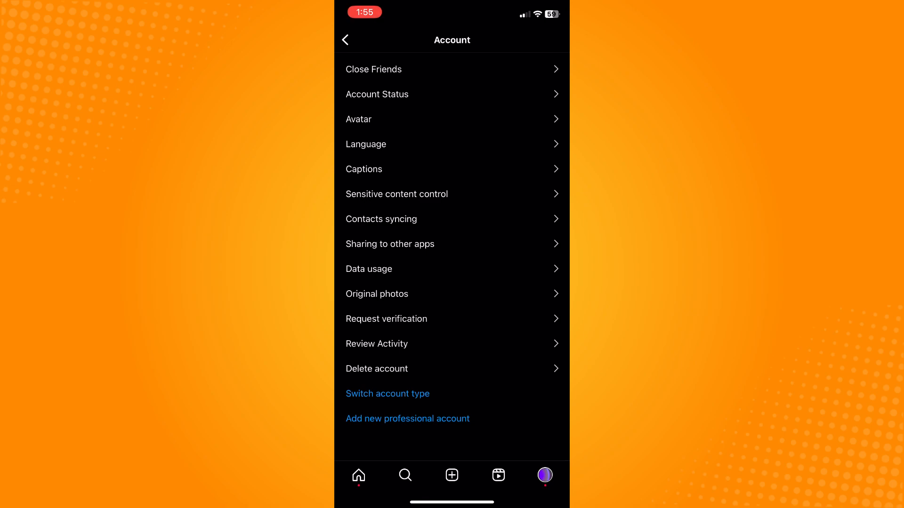
left_click(387, 394)
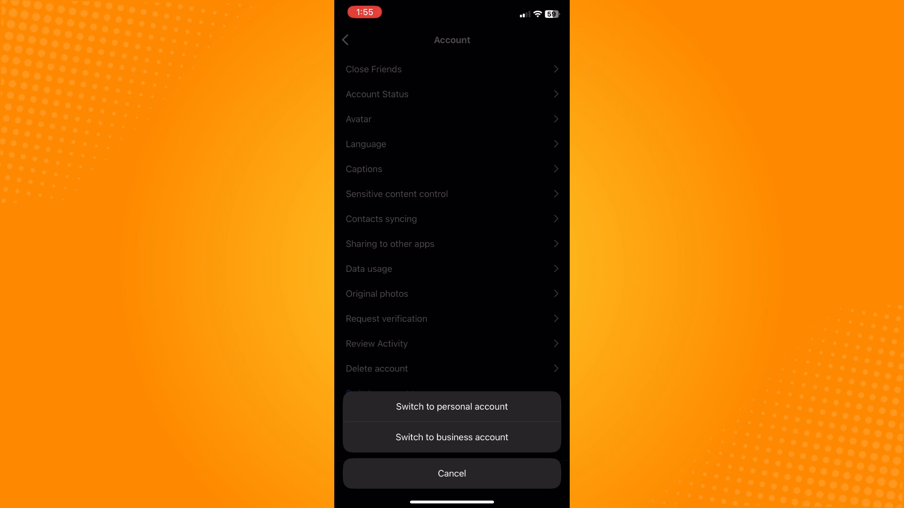
- Switch to a personal account, confirm it, and return to Settings with the success toast
left_click(452, 407)
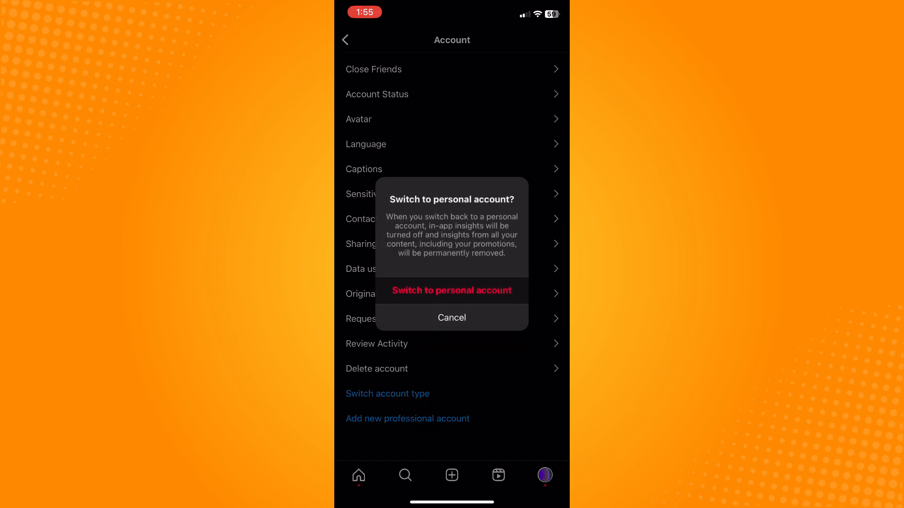
left_click(451, 290)
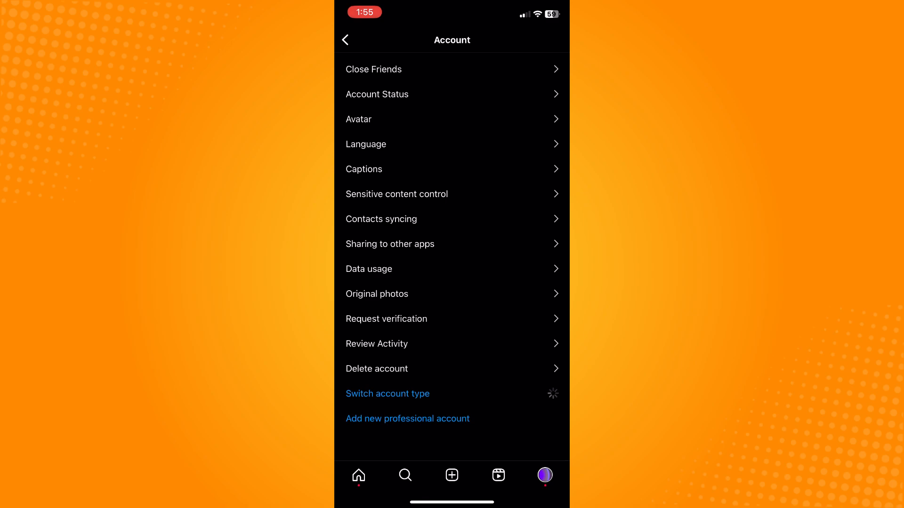
left_click(387, 394)
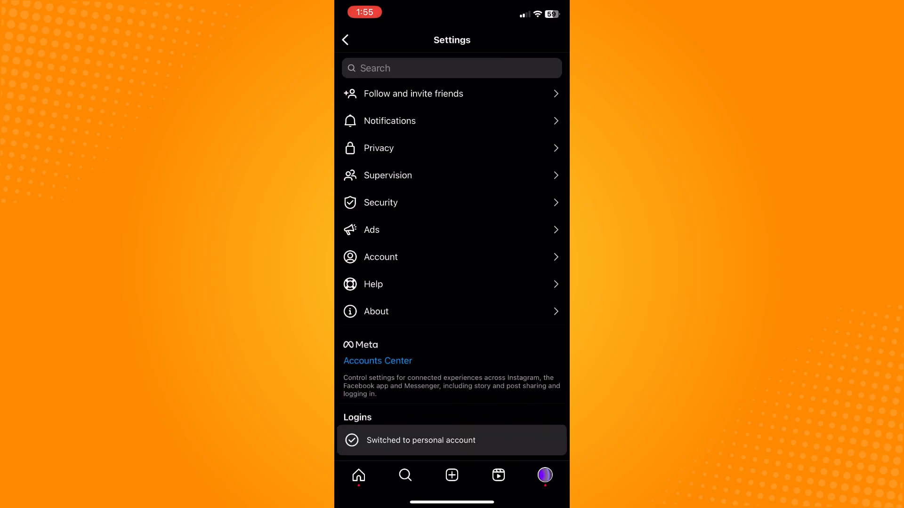